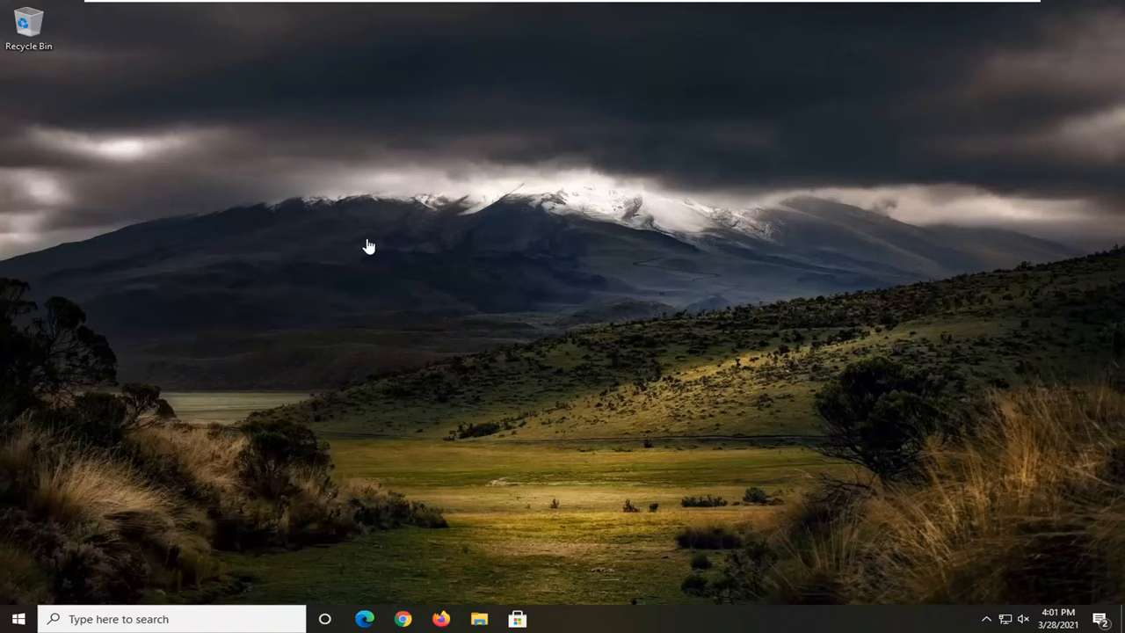
mouse_move(404, 246)
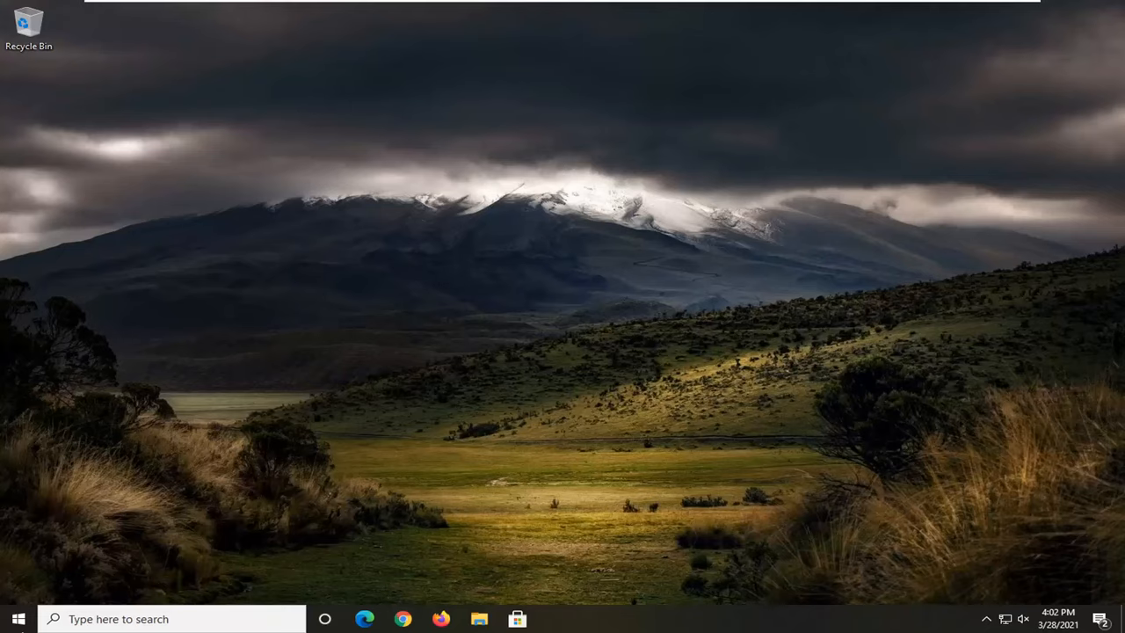
Launch the Settings app from the Start menu's gear icon.
left_click(11, 619)
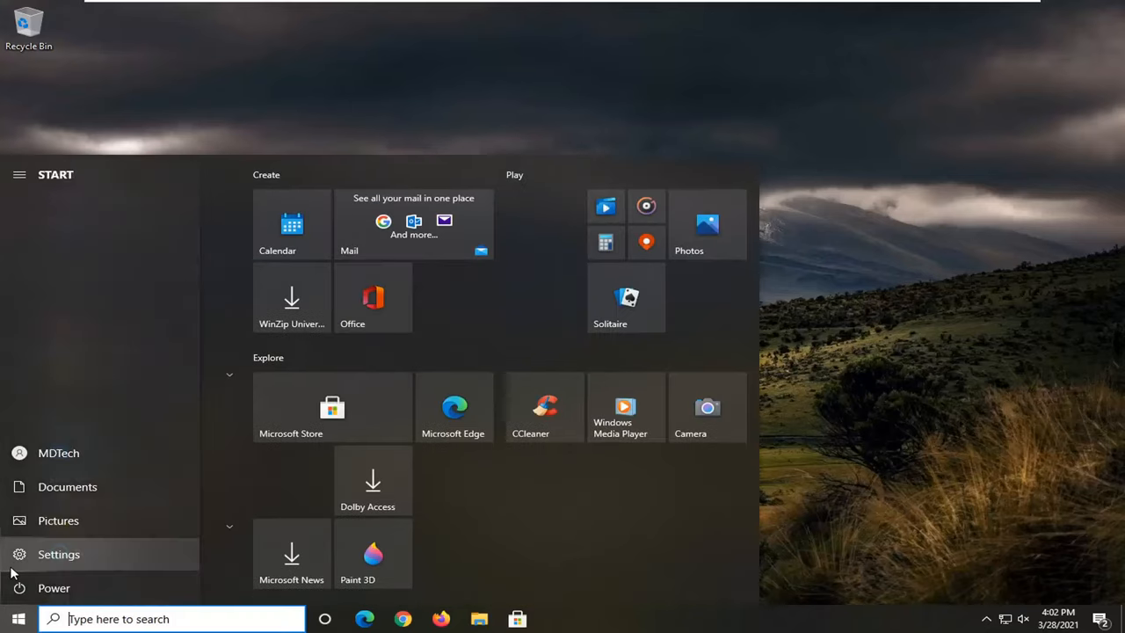
mouse_move(44, 553)
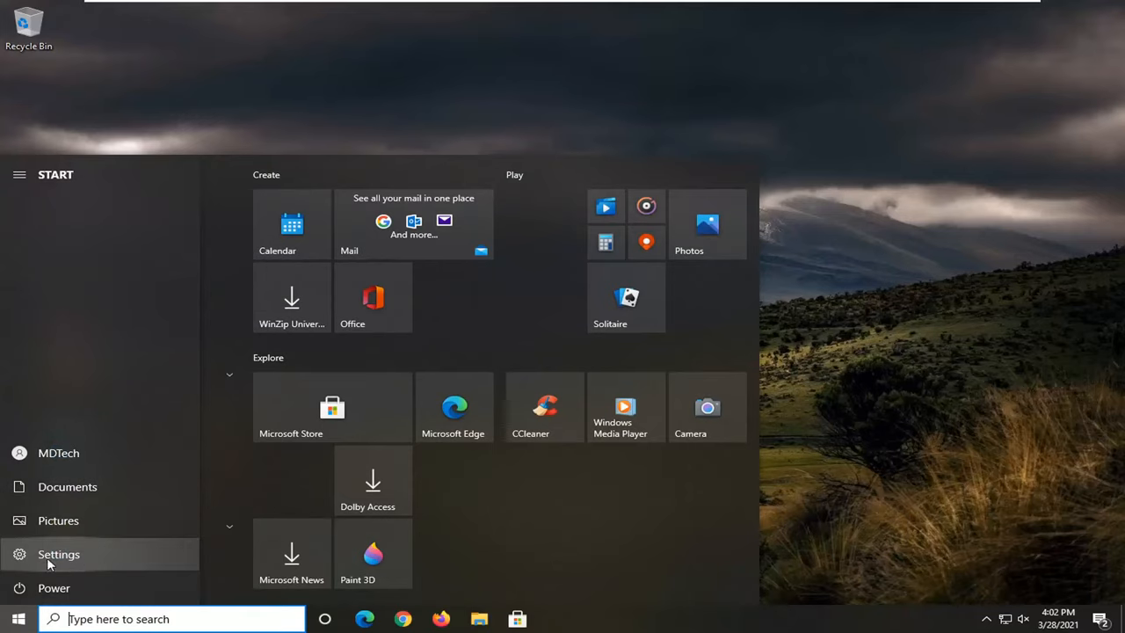
mouse_move(78, 567)
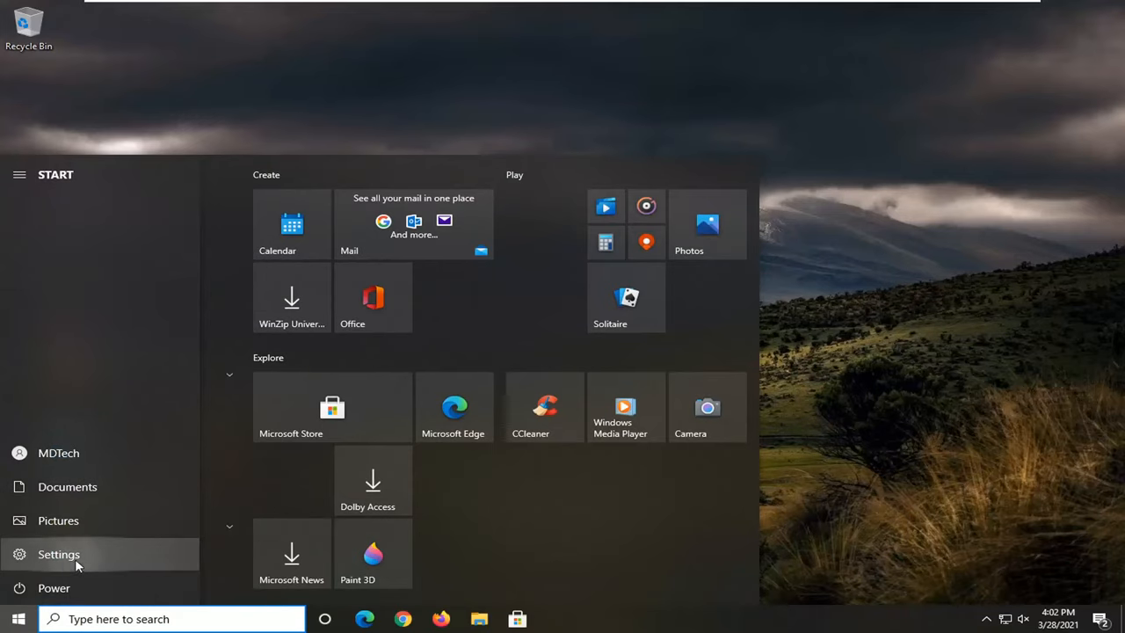
left_click(54, 554)
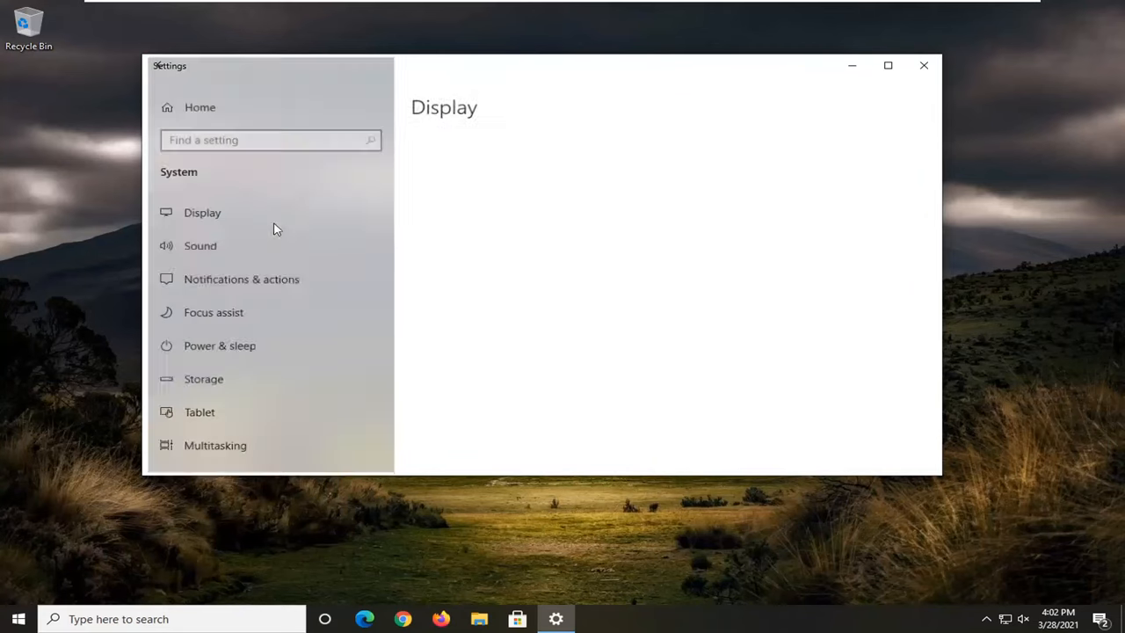
Open the Display page under System and scroll down past Scale and layout.
left_click(202, 212)
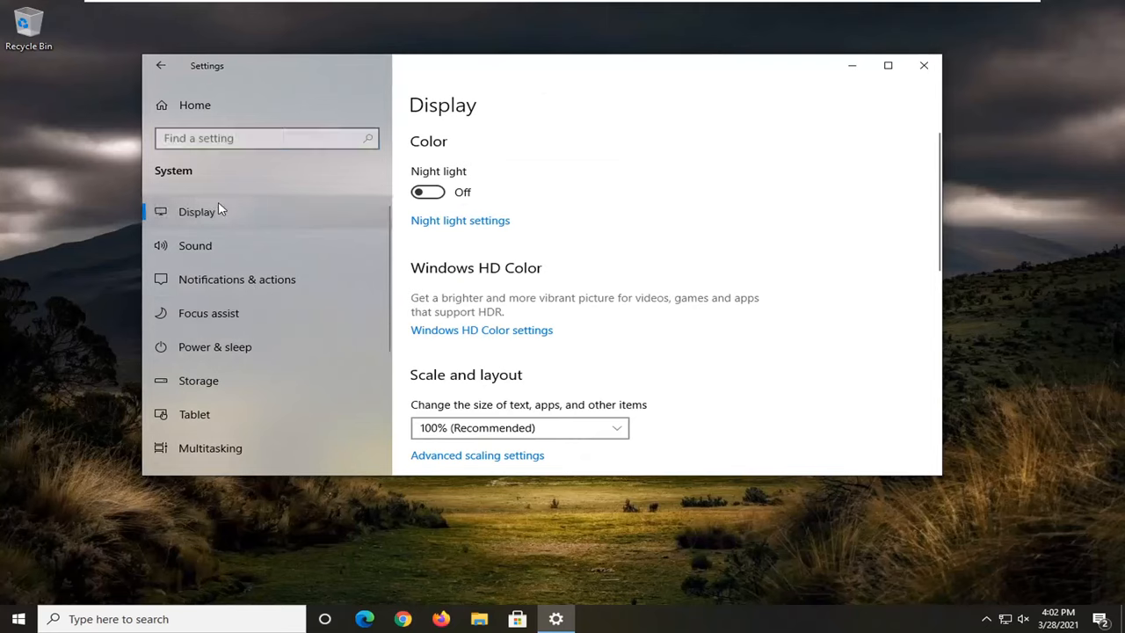
scroll("down", 3)
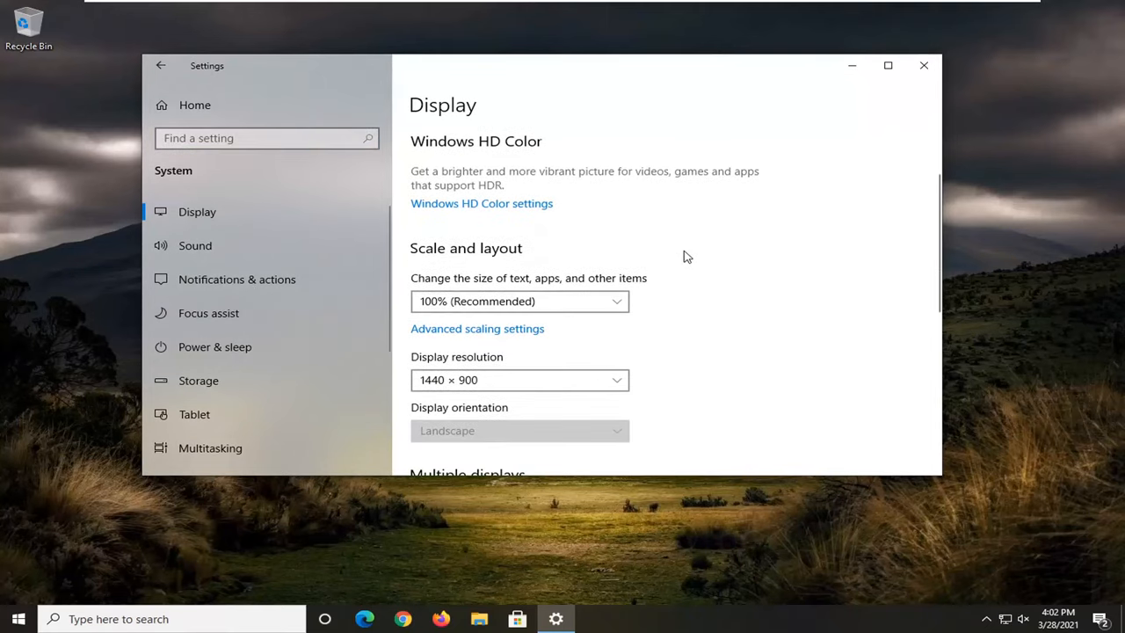
Scroll down to the Multiple displays section showing the Detect button.
scroll("down", 3)
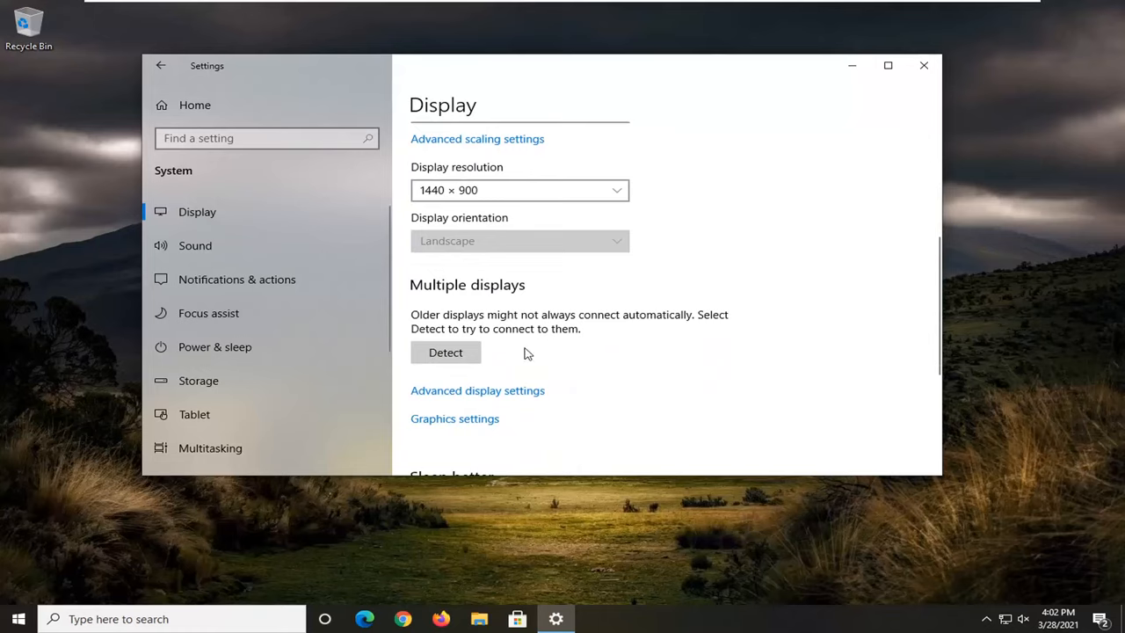
mouse_move(488, 332)
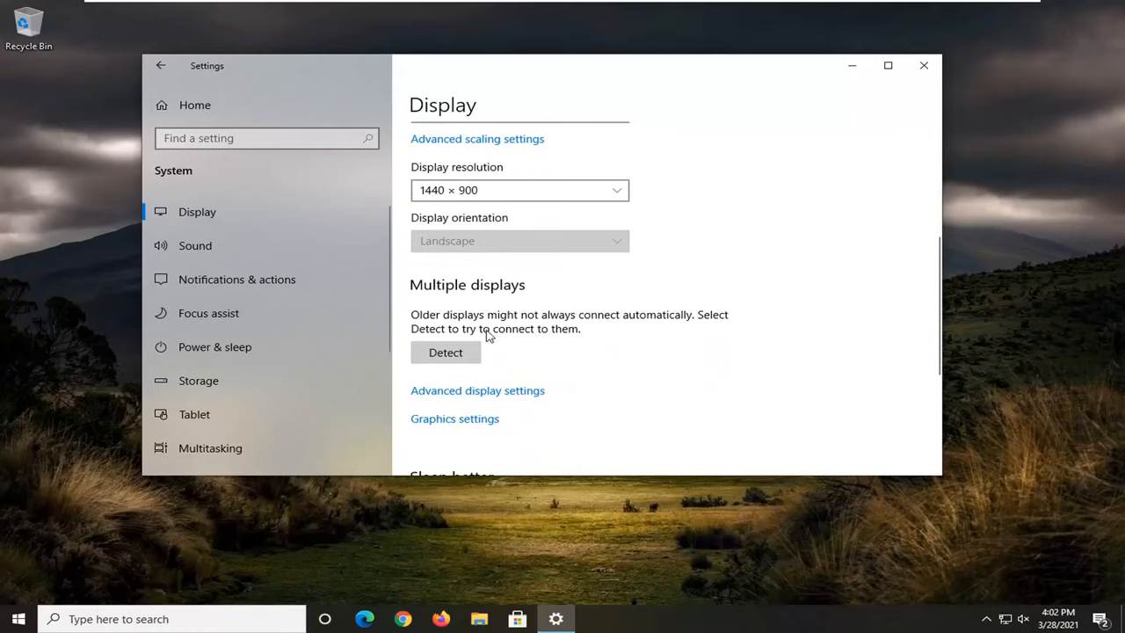
mouse_move(528, 319)
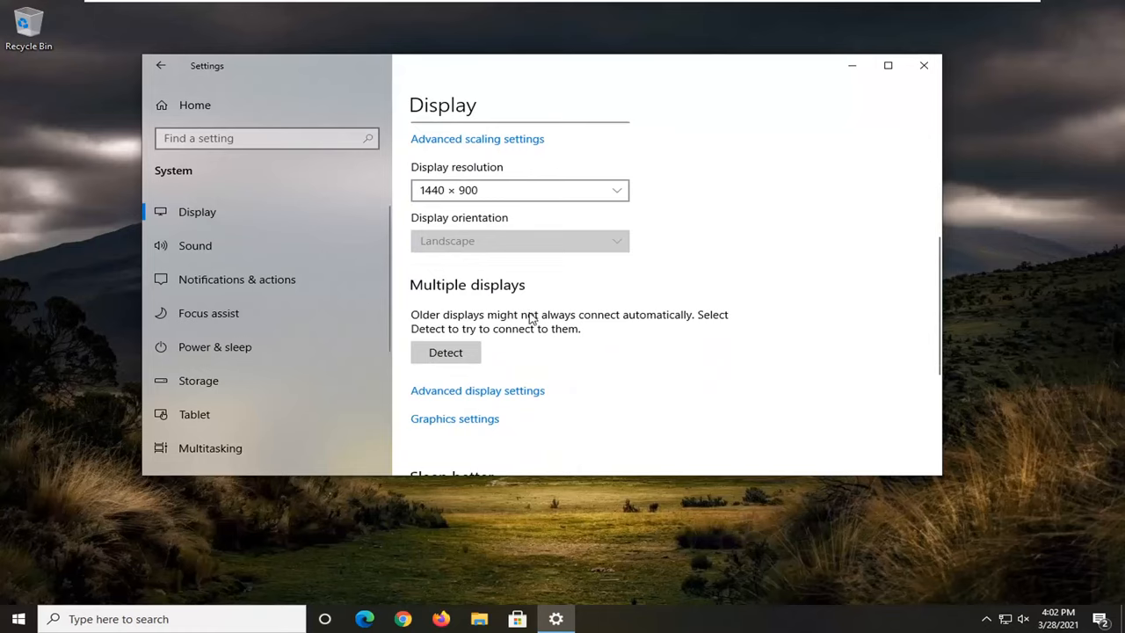
mouse_move(648, 324)
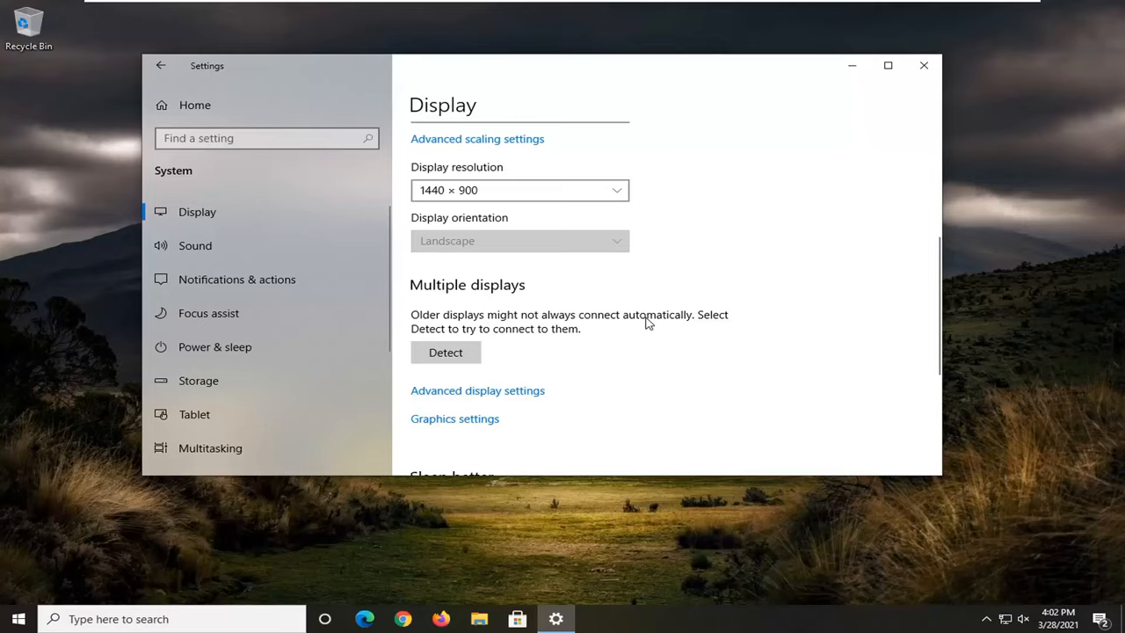
mouse_move(563, 368)
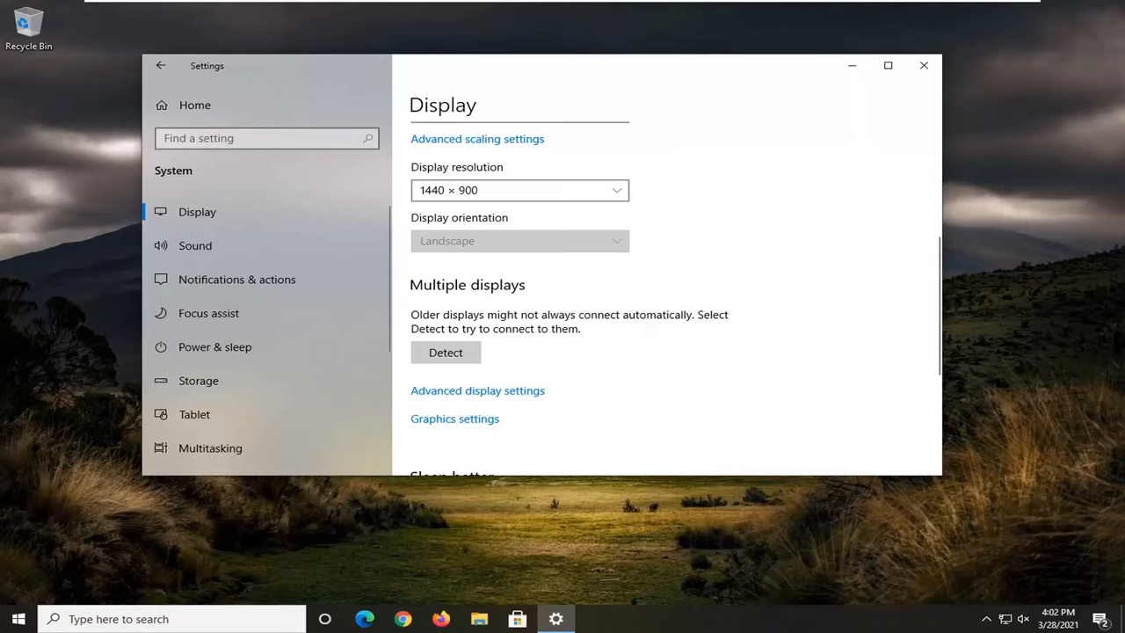
mouse_move(530, 329)
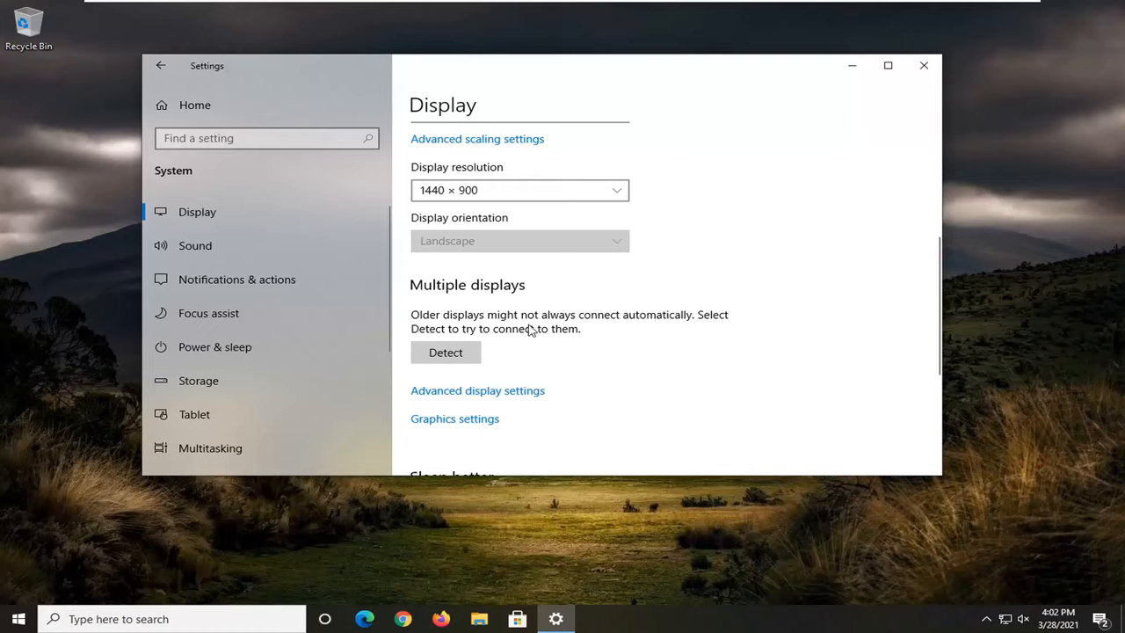
mouse_move(635, 403)
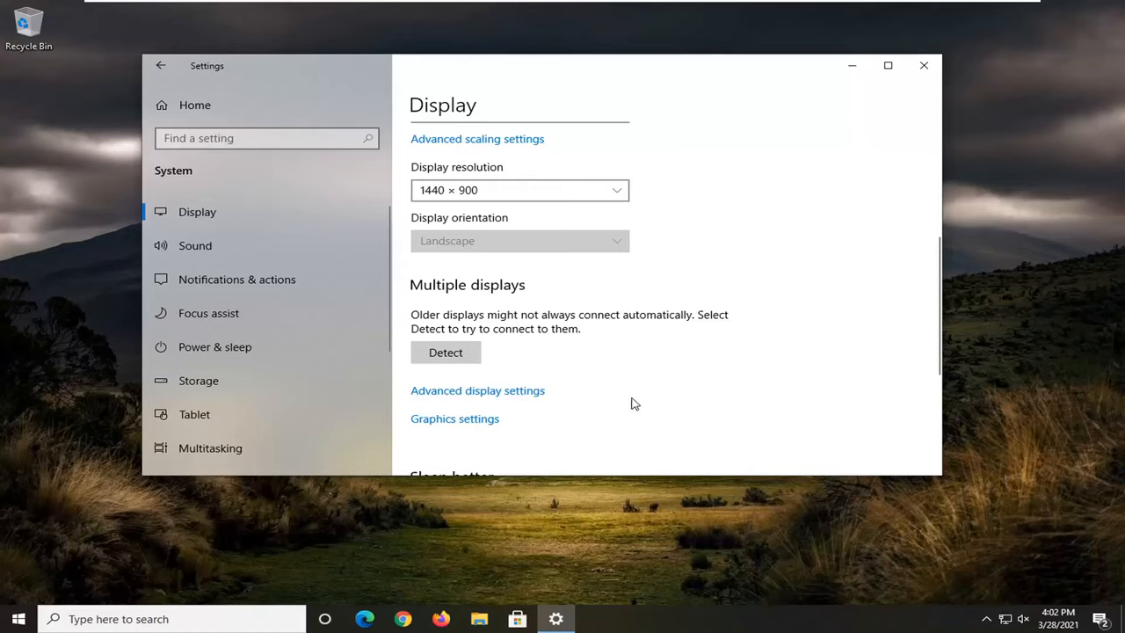
mouse_move(719, 364)
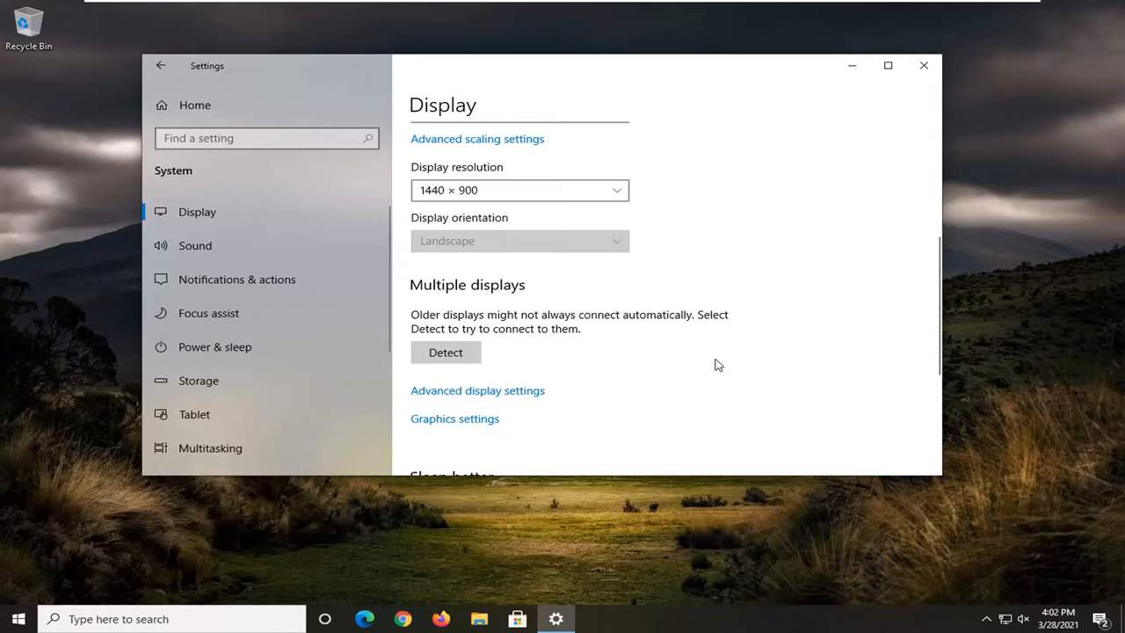
mouse_move(818, 292)
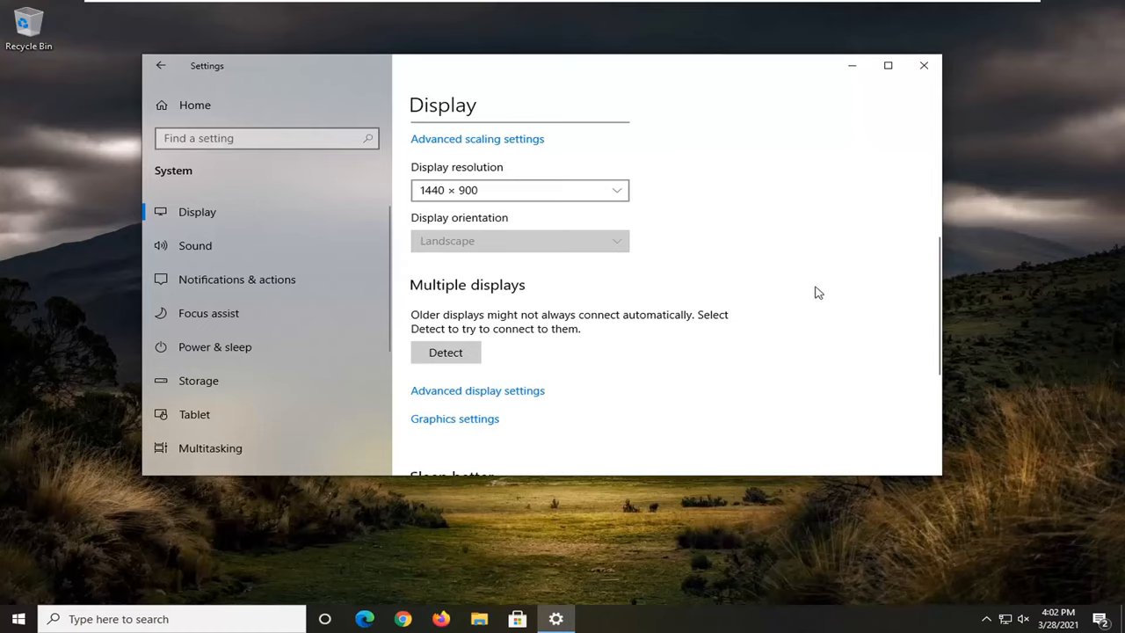